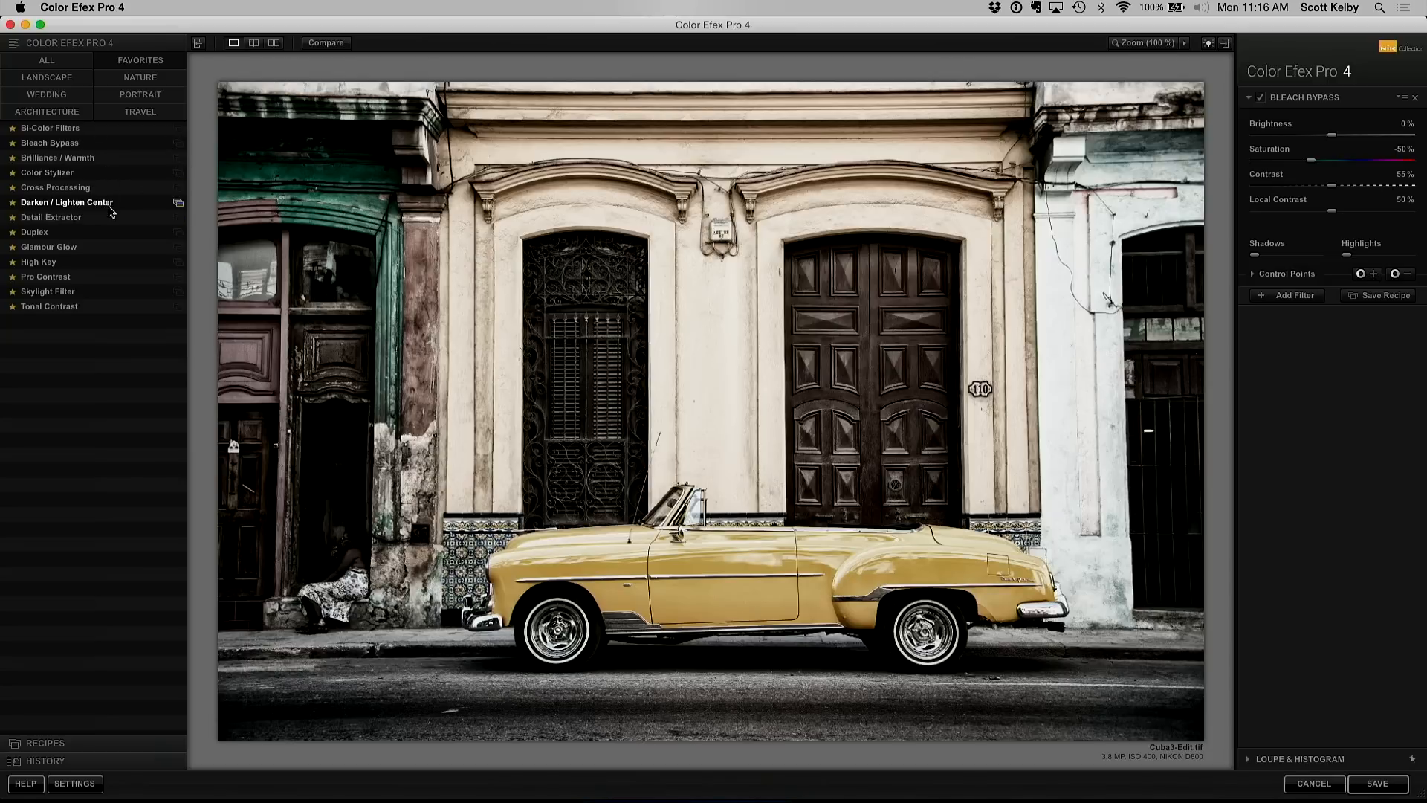
- Switch the filter from Bleach Bypass to Detail Extractor
{"action": "left_click", "coordinate": [50, 217]}
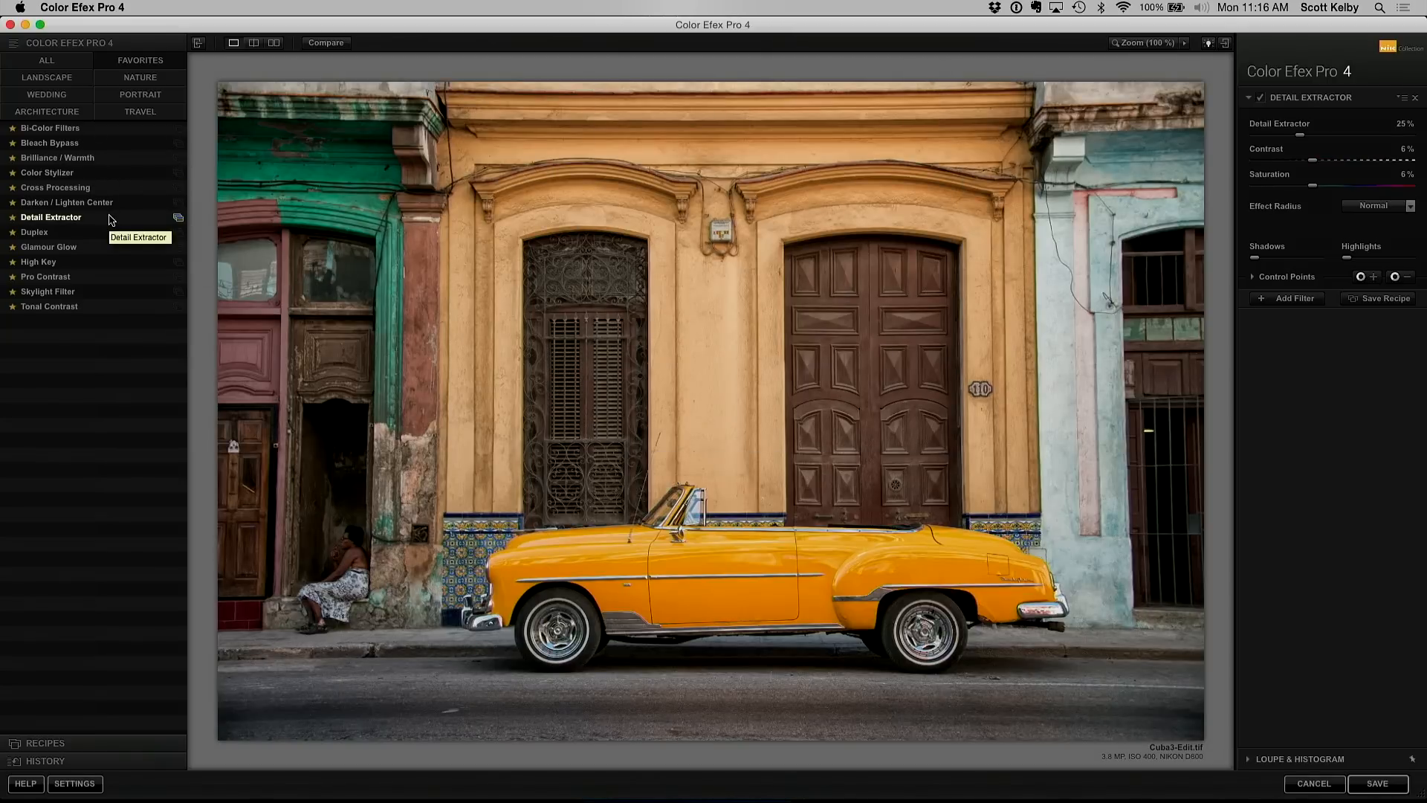
{"action": "mouse_move", "coordinate": [171, 221]}
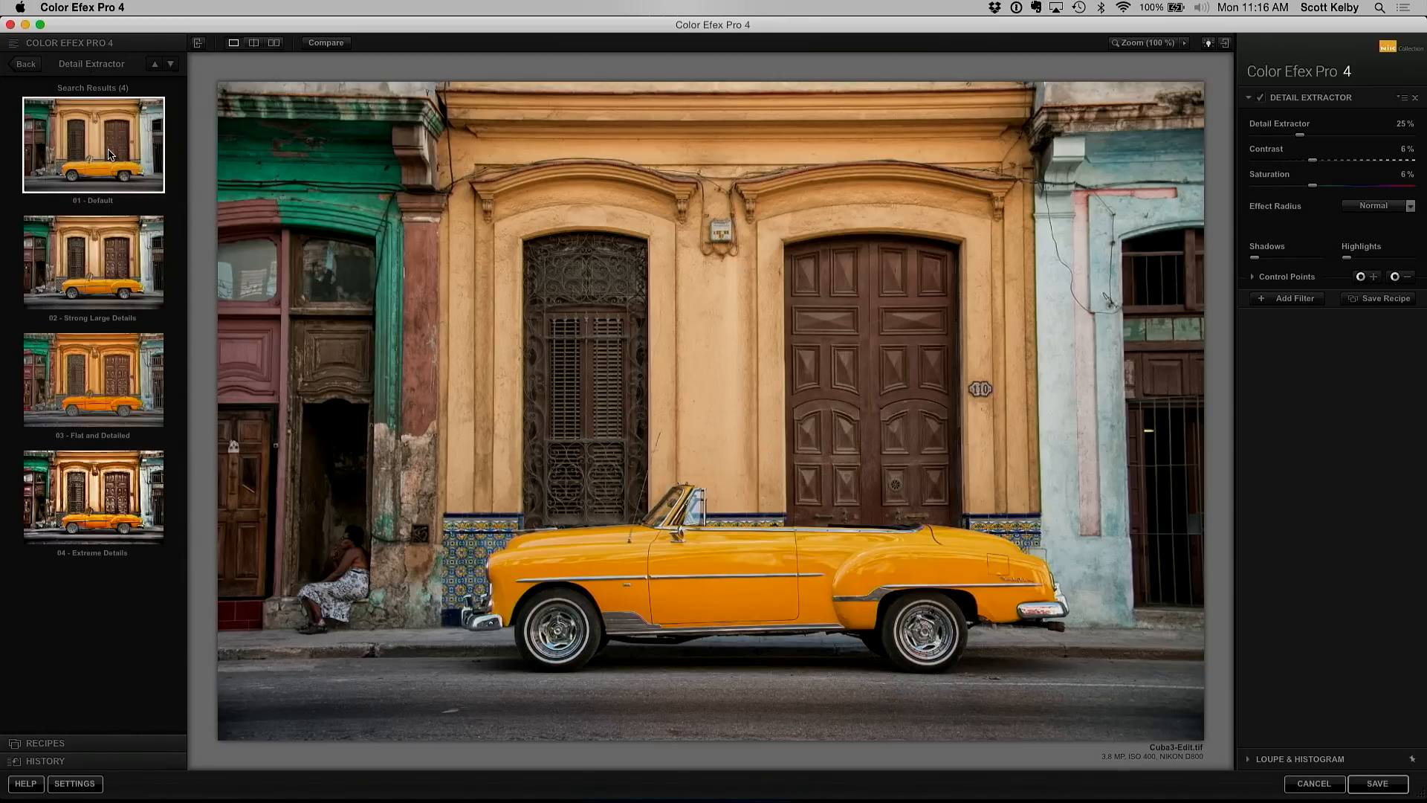
- Preview Default, Extreme Details and Flat and Detailed, then settle on Strong Large Details
{"action": "left_click", "coordinate": [93, 262]}
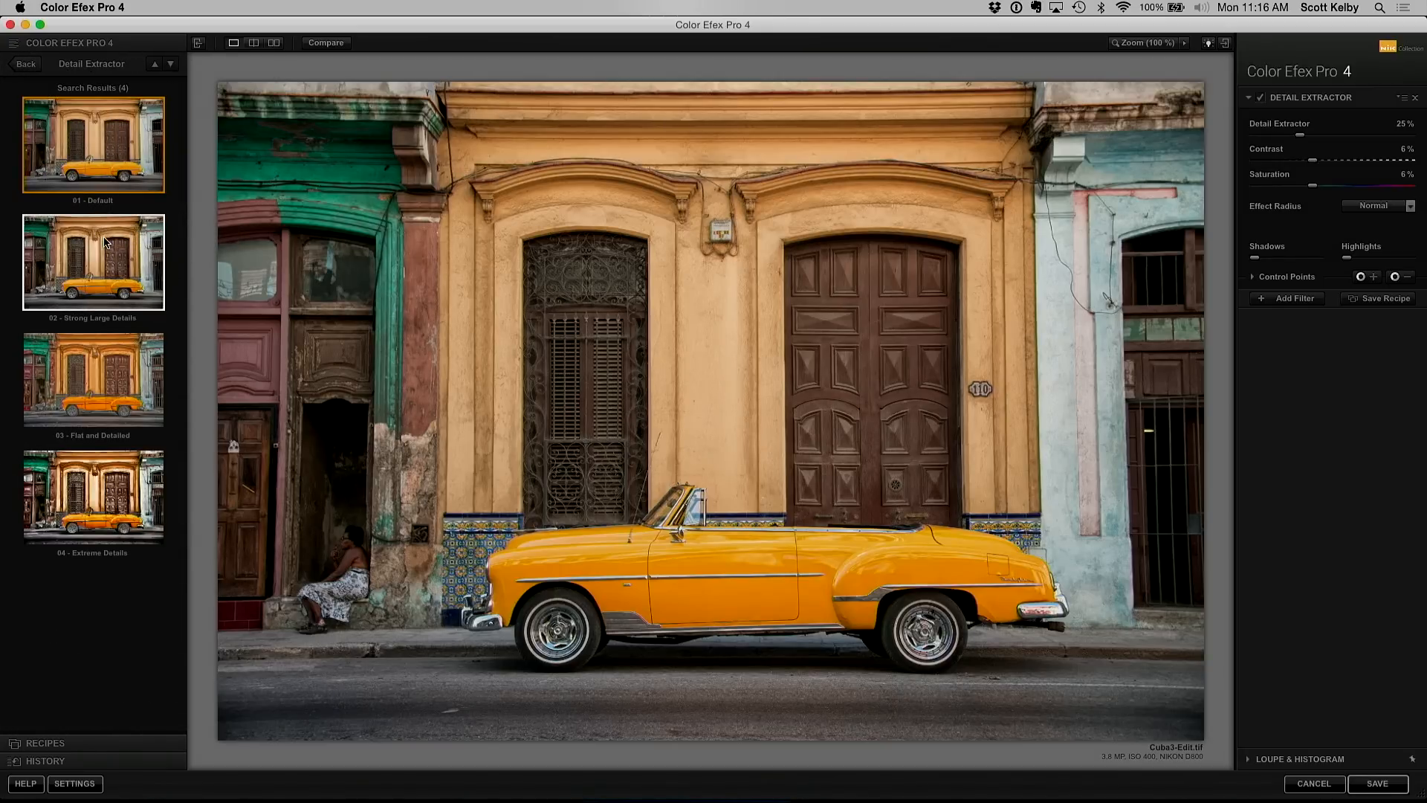
{"action": "left_click", "coordinate": [92, 262]}
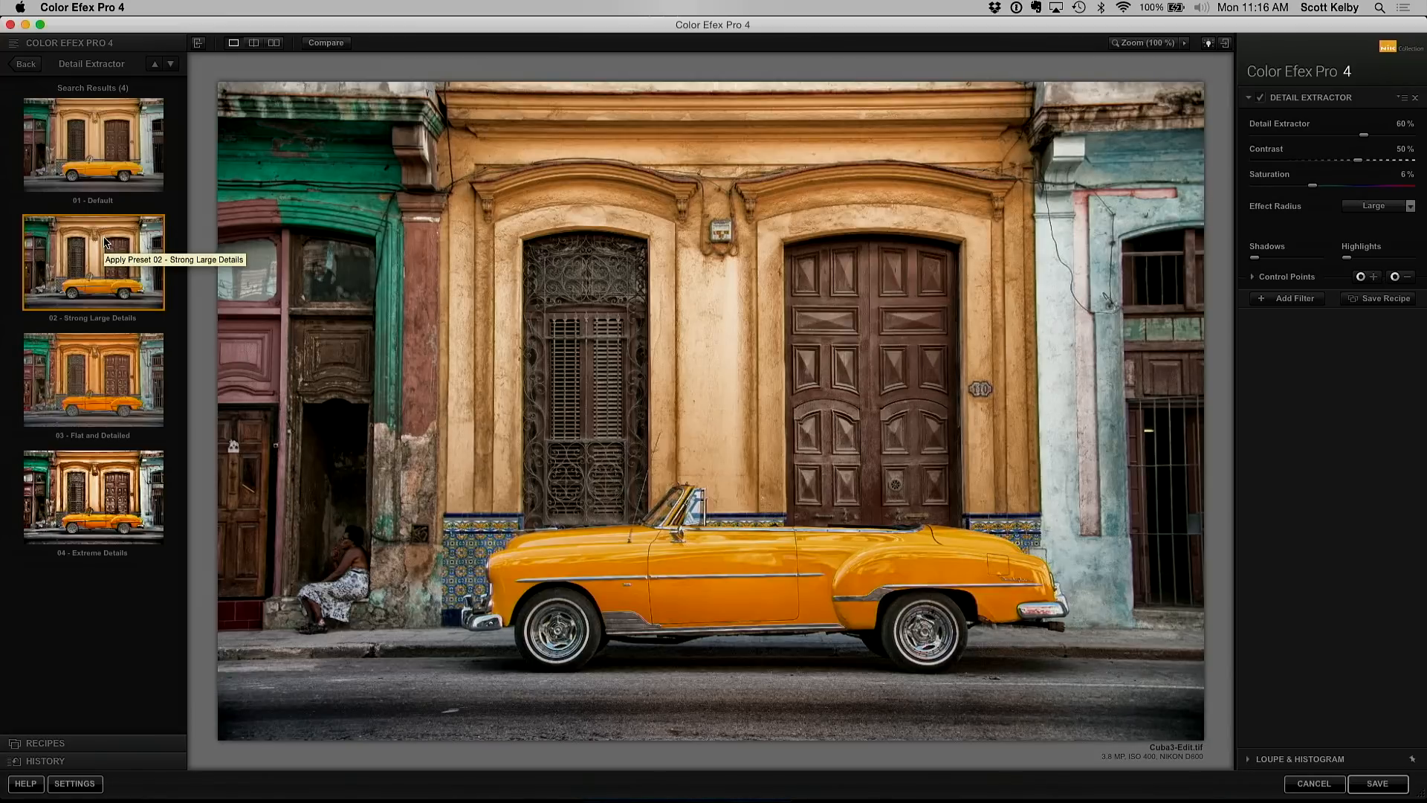
{"action": "mouse_move", "coordinate": [102, 378]}
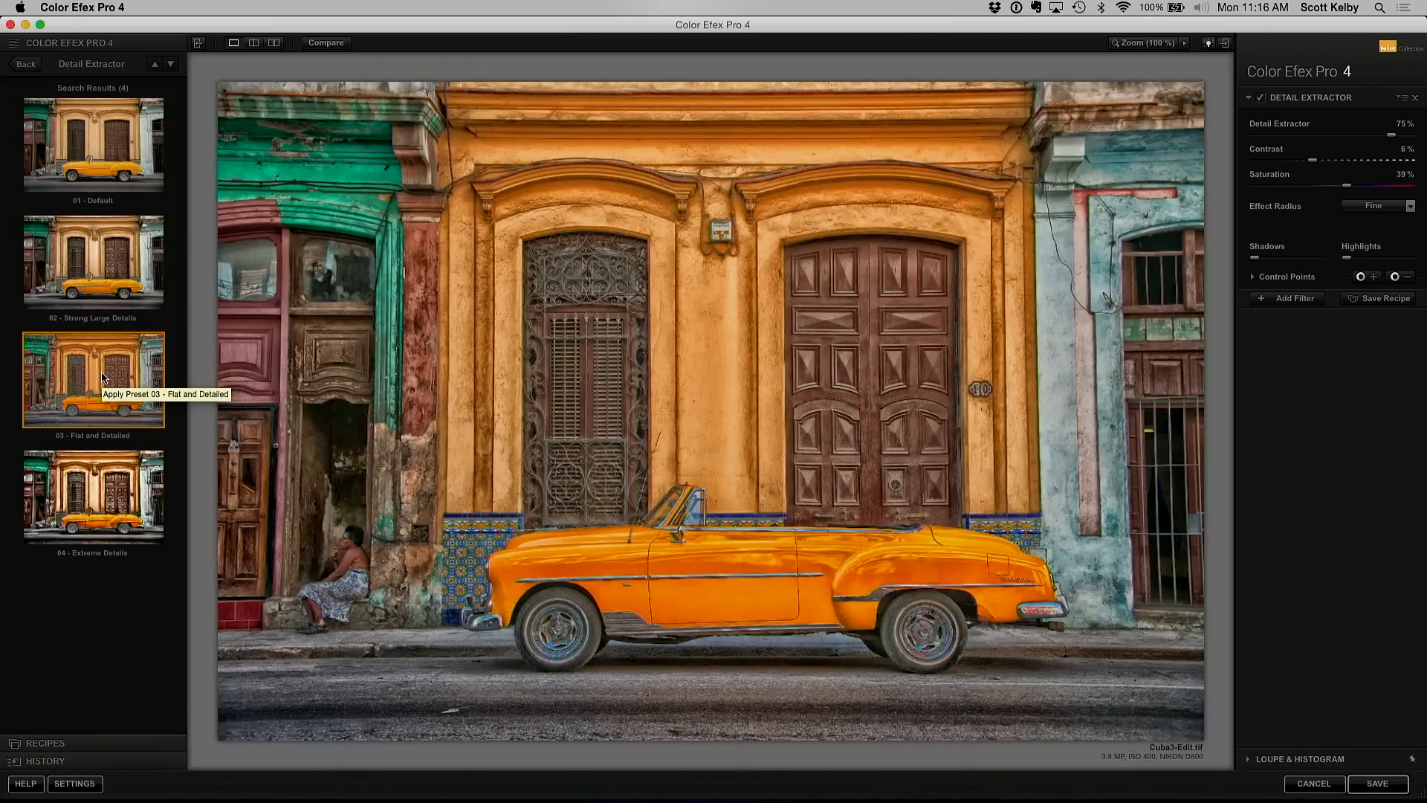
{"action": "left_click", "coordinate": [93, 264]}
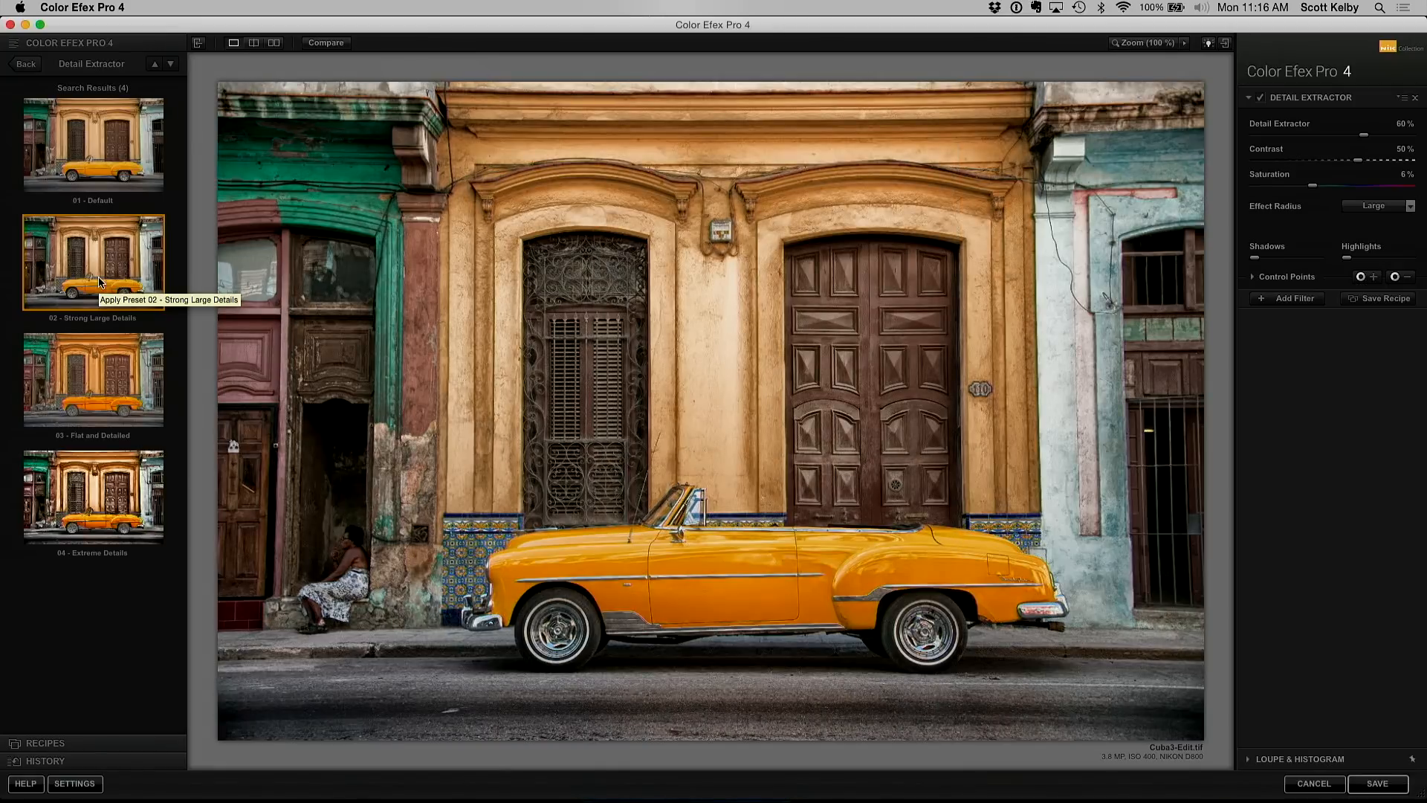
{"action": "mouse_move", "coordinate": [99, 509]}
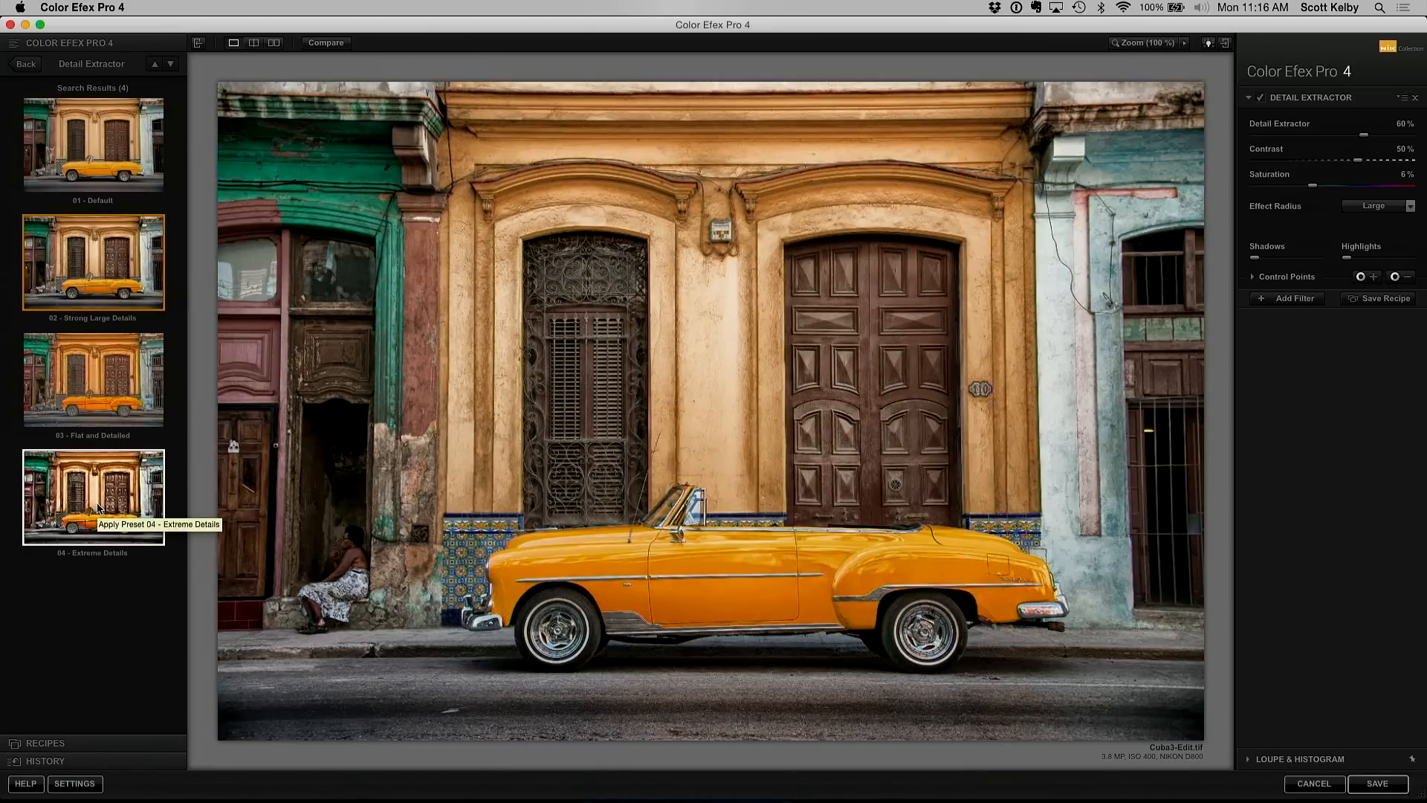
{"action": "left_click", "coordinate": [94, 496]}
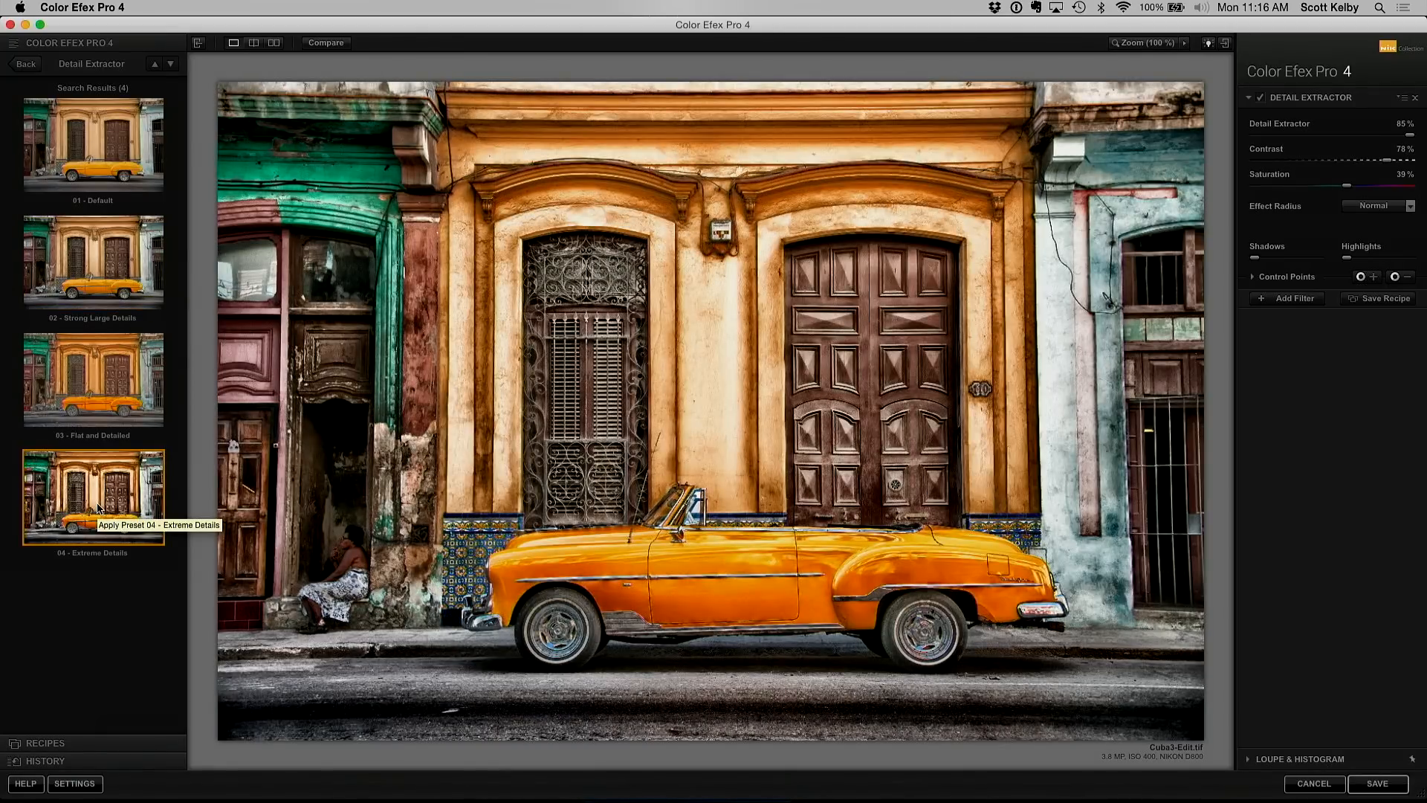
{"action": "left_click", "coordinate": [93, 379]}
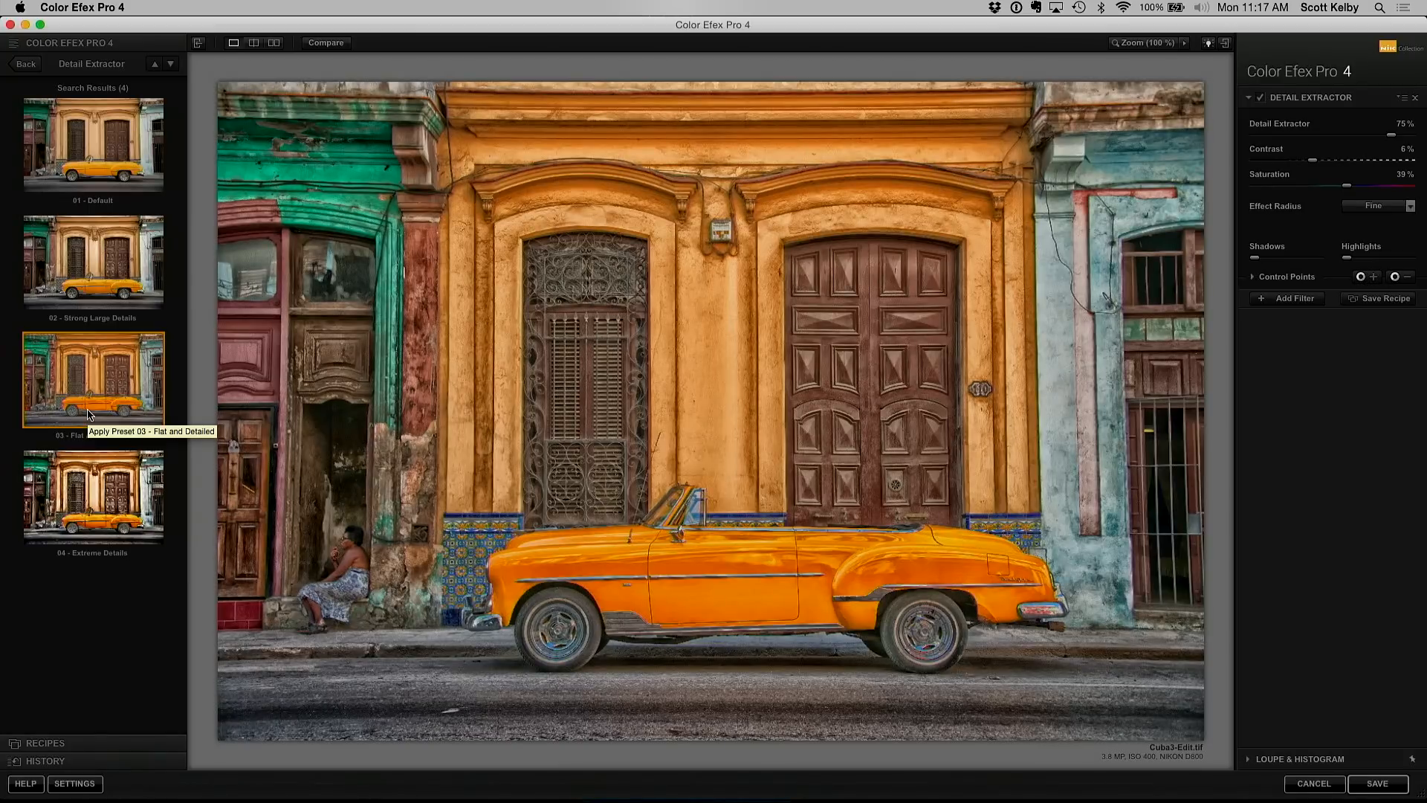
{"action": "mouse_move", "coordinate": [100, 262]}
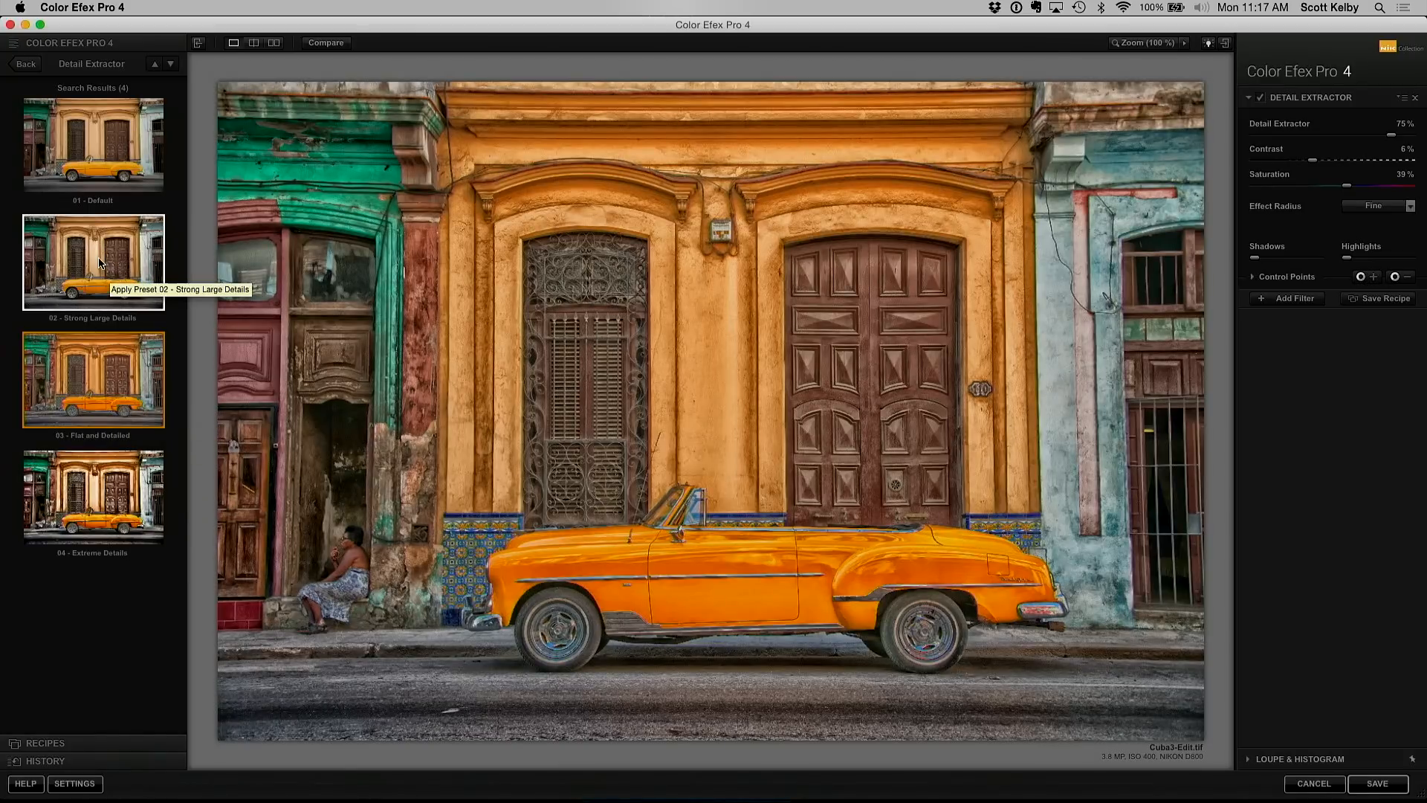
{"action": "left_click", "coordinate": [94, 262]}
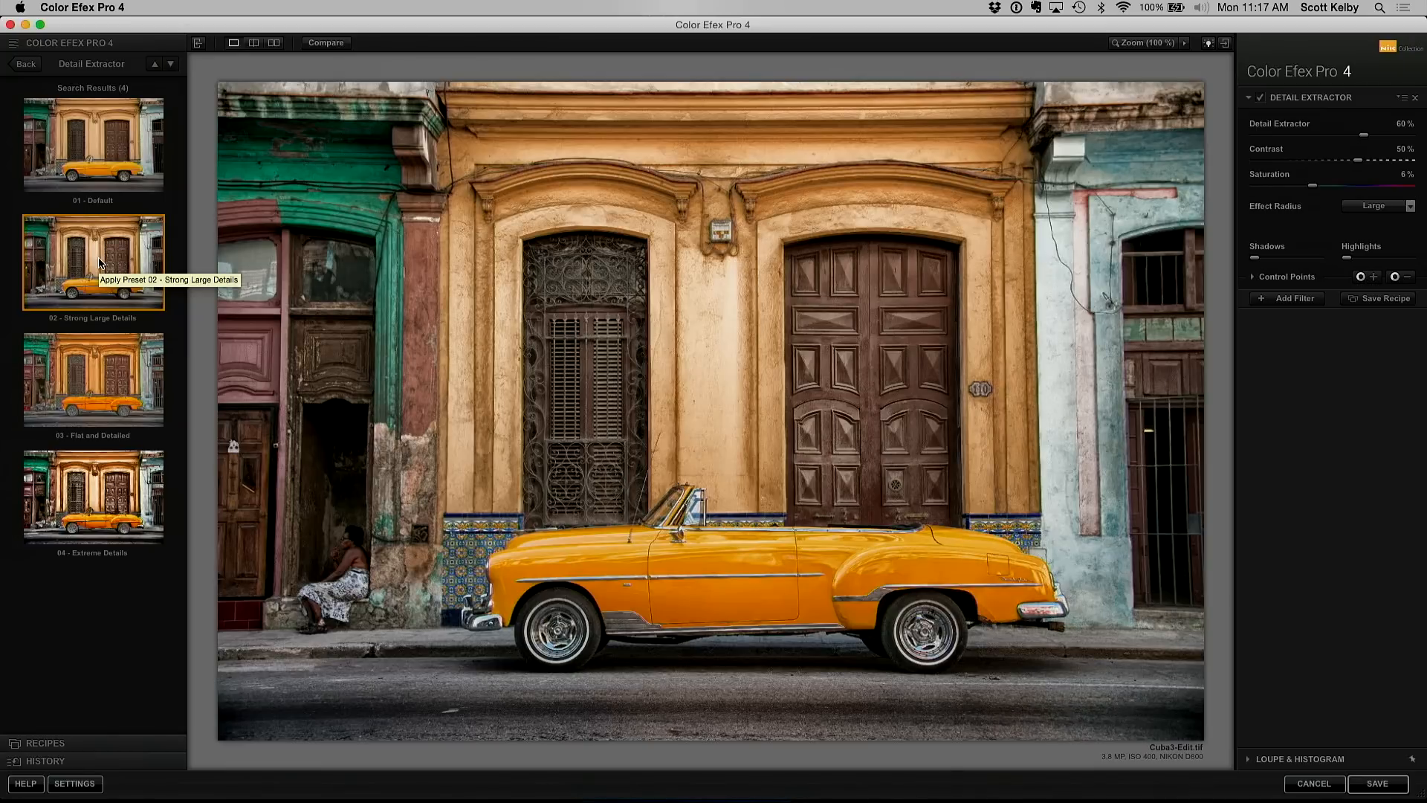
{"action": "mouse_move", "coordinate": [330, 48]}
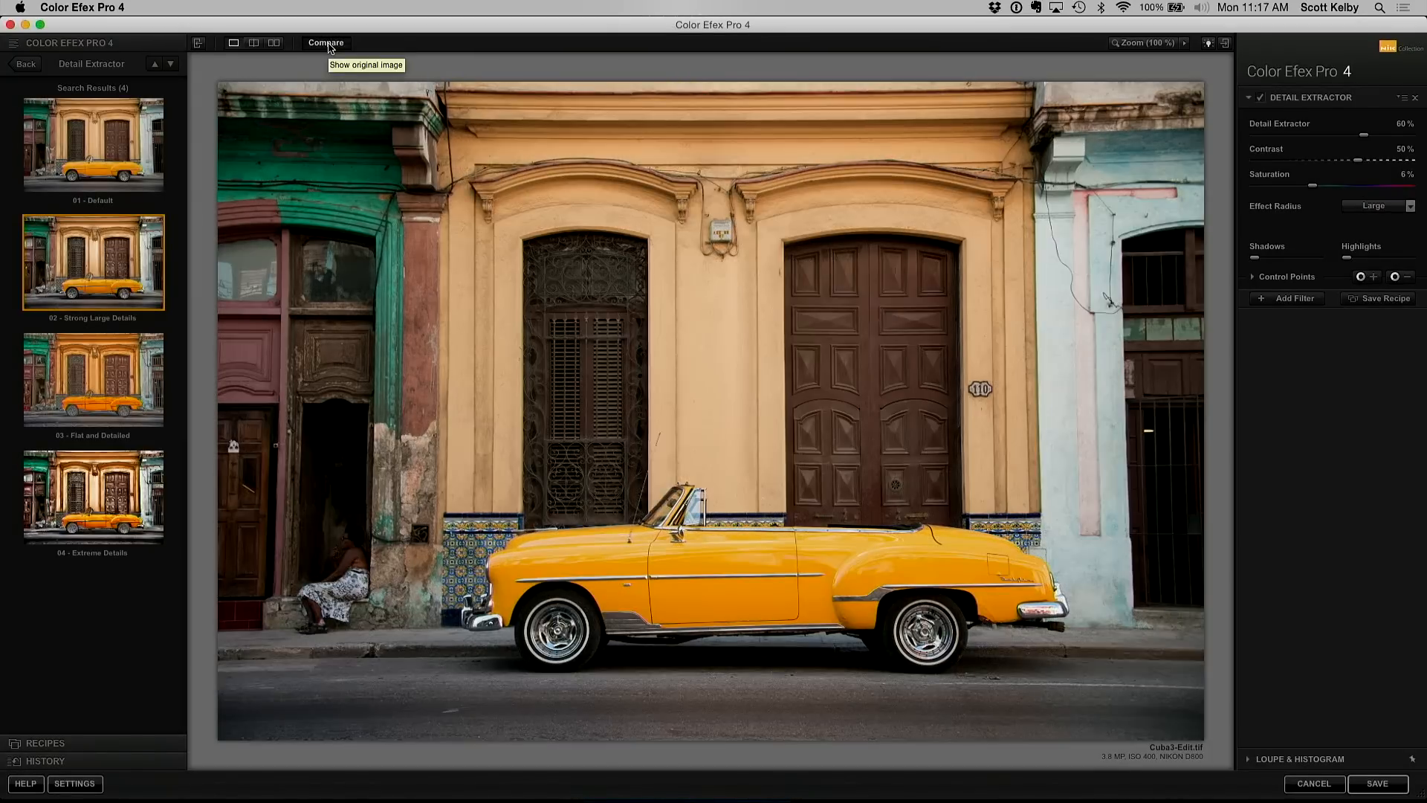
- Turn on the split before-and-after preview of the Strong Large Details result
{"action": "left_click", "coordinate": [325, 42]}
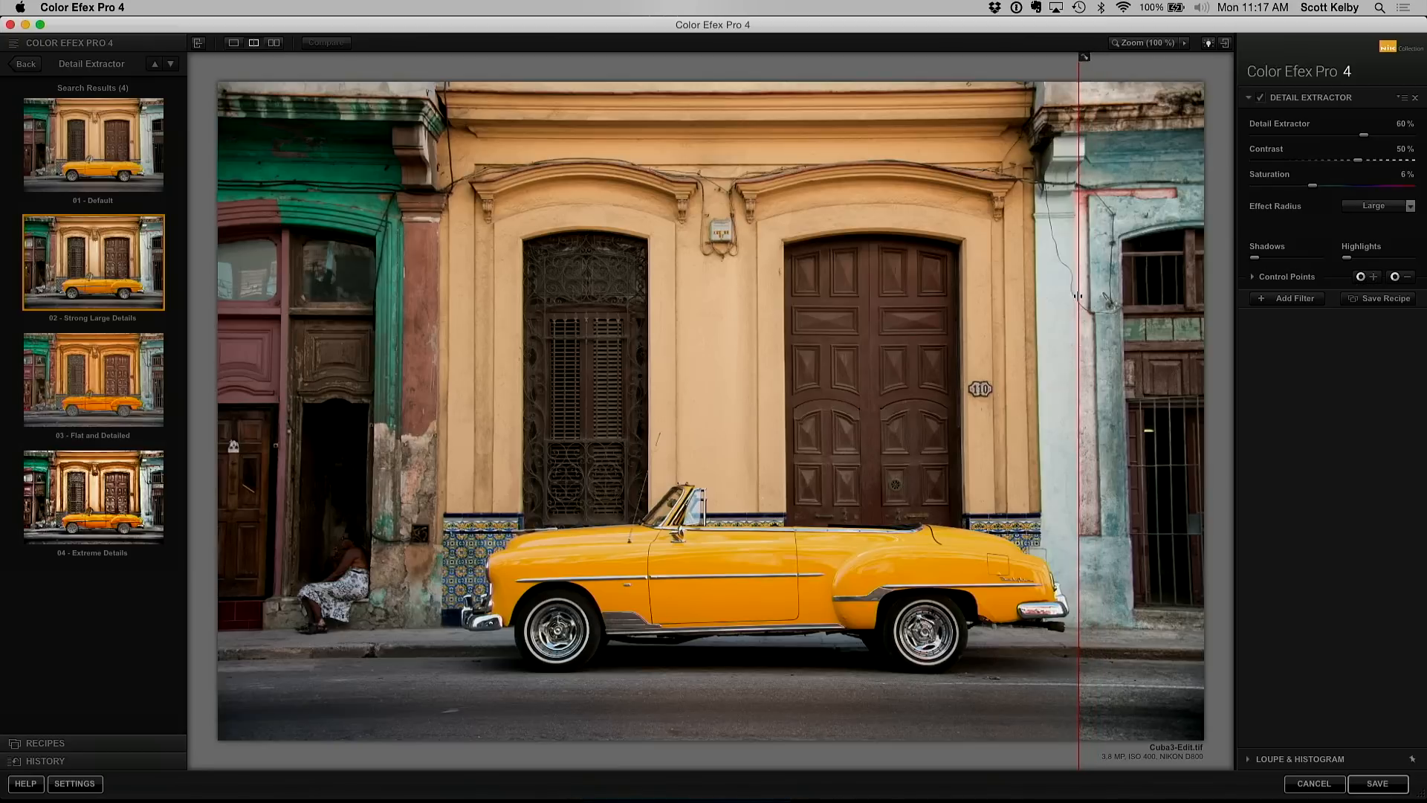
{"action": "left_click_drag", "start_coordinate": [1077, 296], "coordinate": [998, 304]}
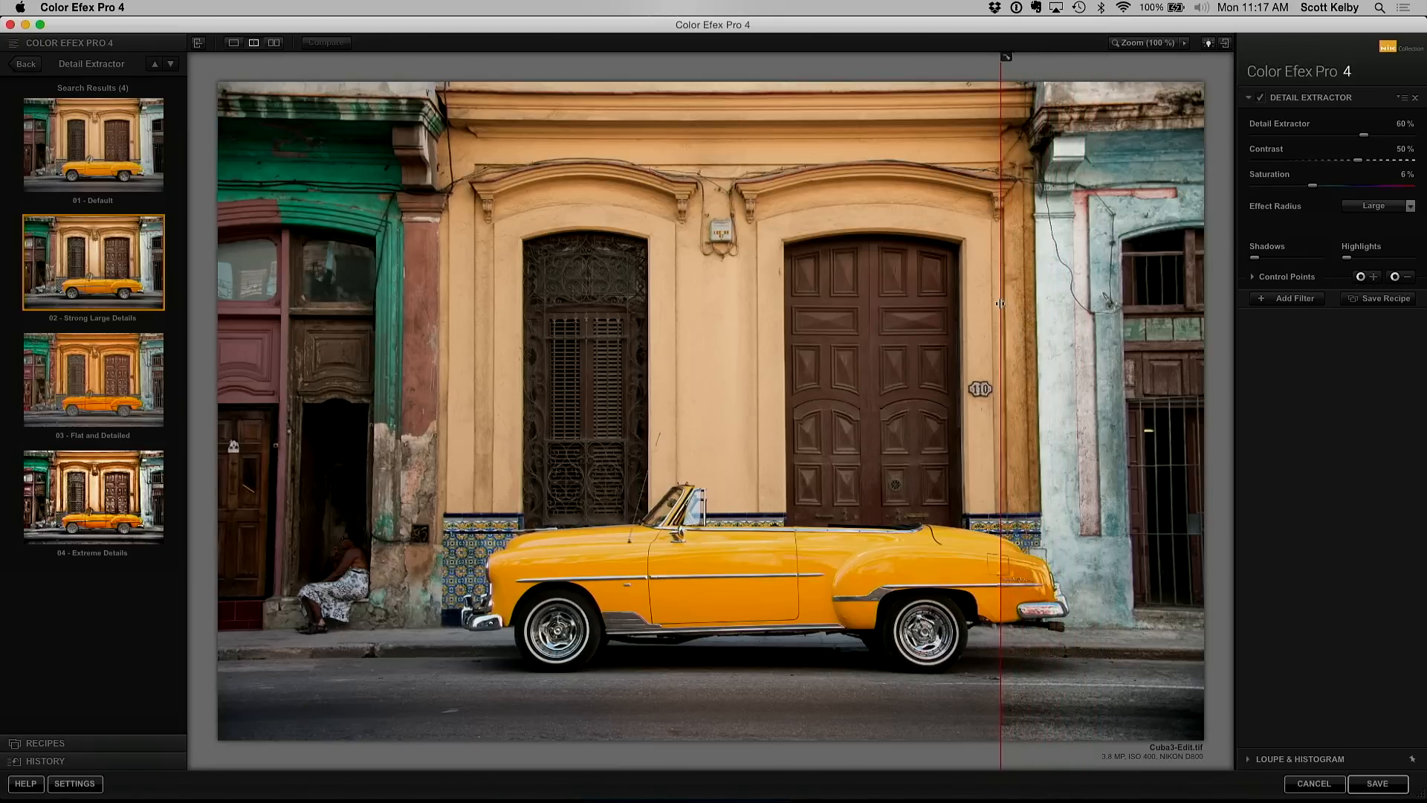
{"action": "left_click_drag", "start_coordinate": [999, 303], "coordinate": [916, 303]}
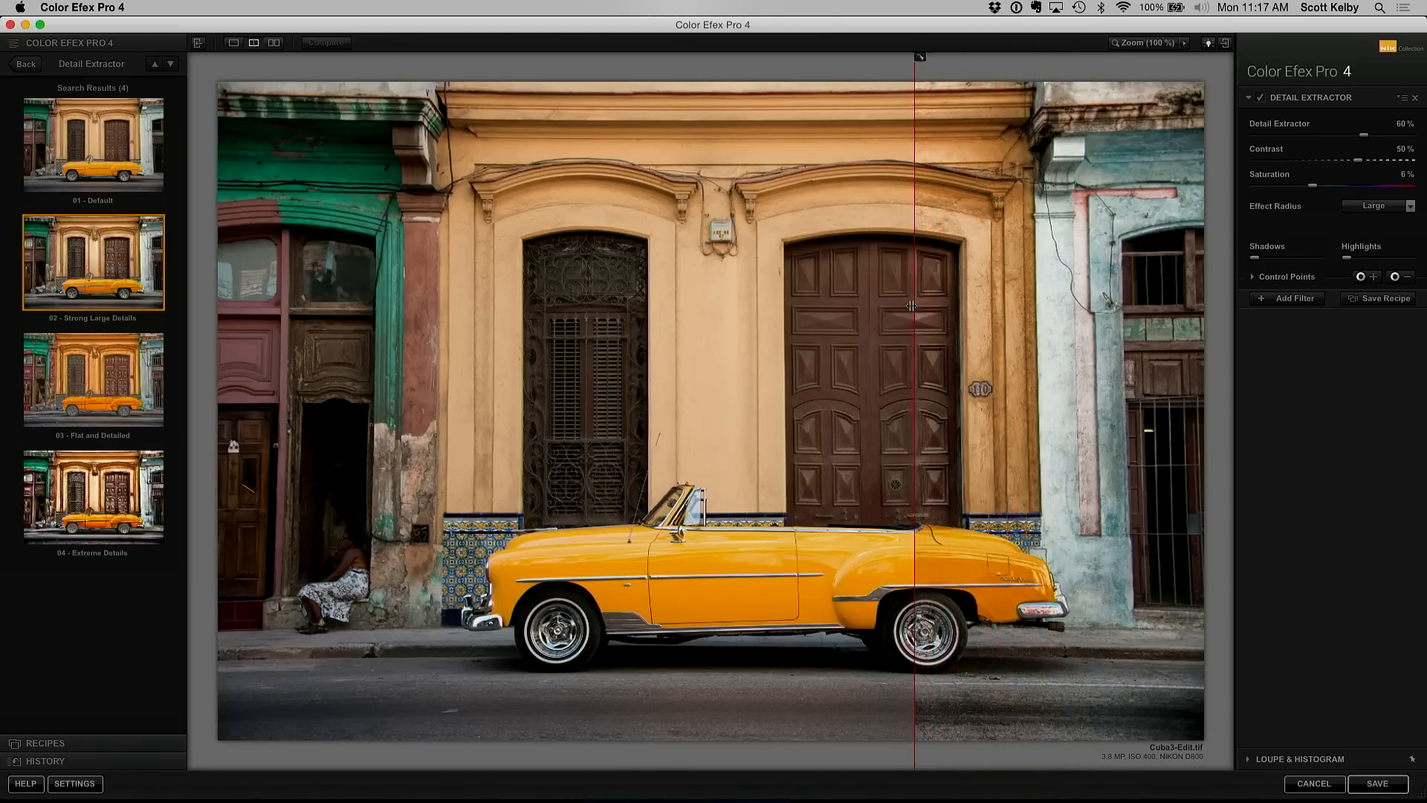
{"action": "left_click_drag", "start_coordinate": [918, 306], "coordinate": [811, 308]}
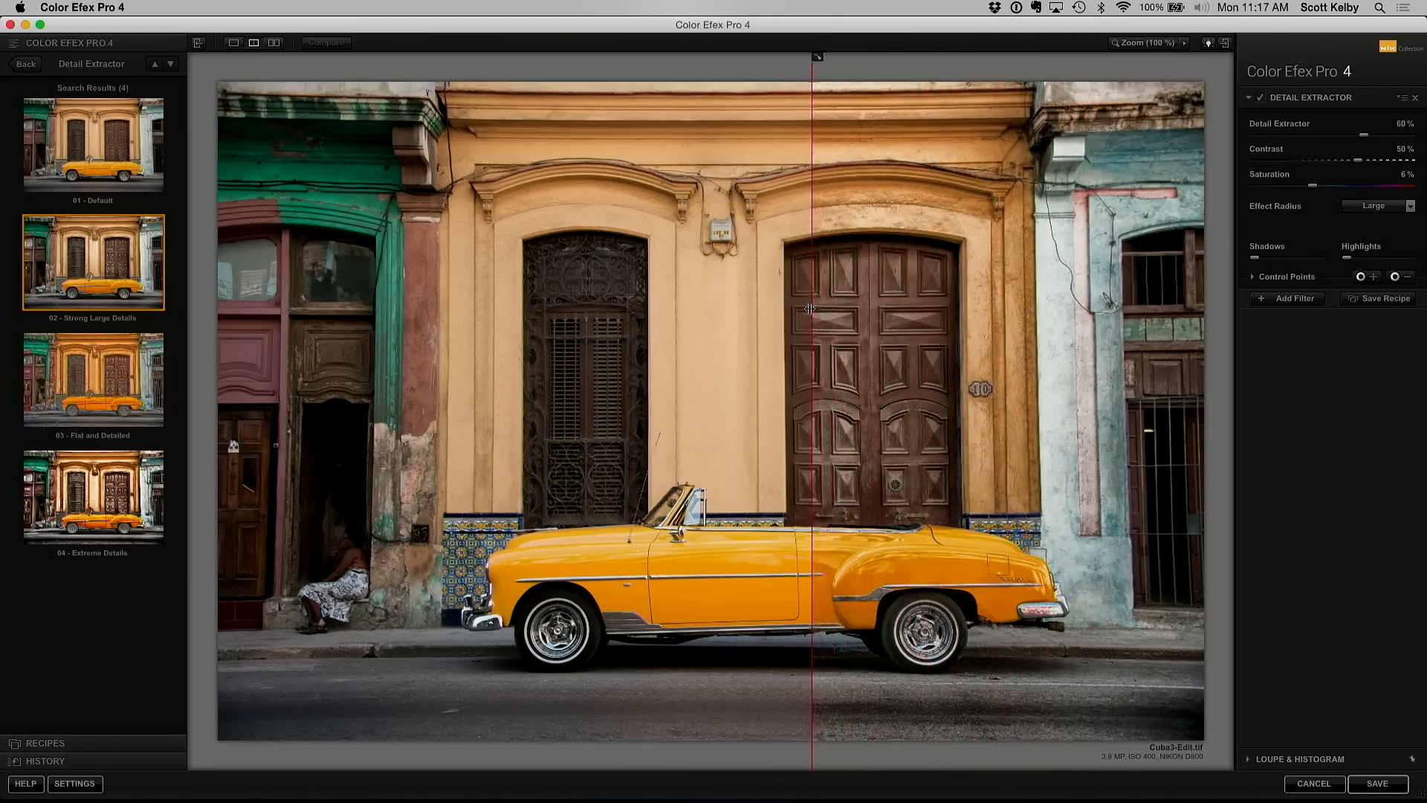
{"action": "left_click_drag", "start_coordinate": [811, 309], "coordinate": [920, 321]}
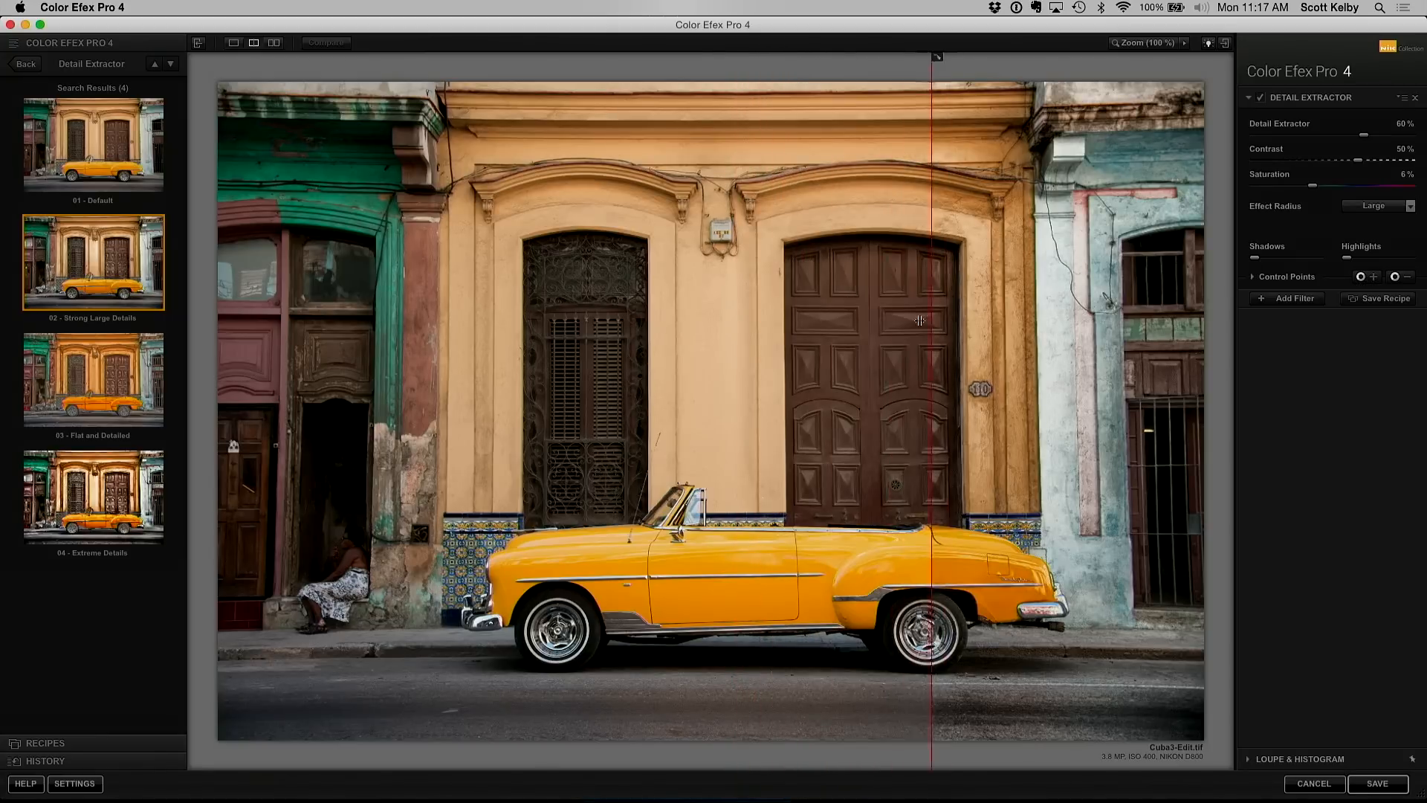
{"action": "left_click_drag", "start_coordinate": [935, 321], "coordinate": [785, 336]}
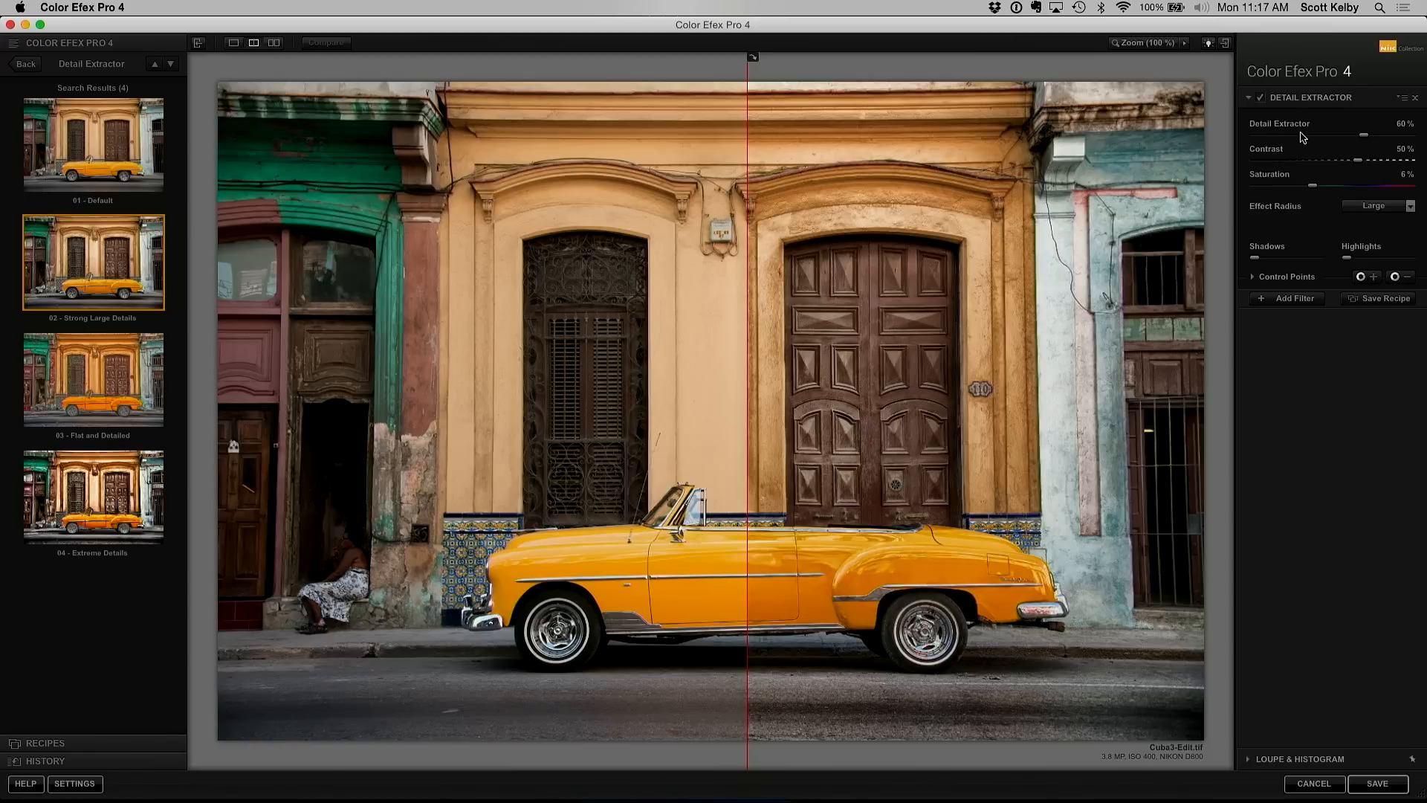
{"action": "mouse_move", "coordinate": [1362, 140]}
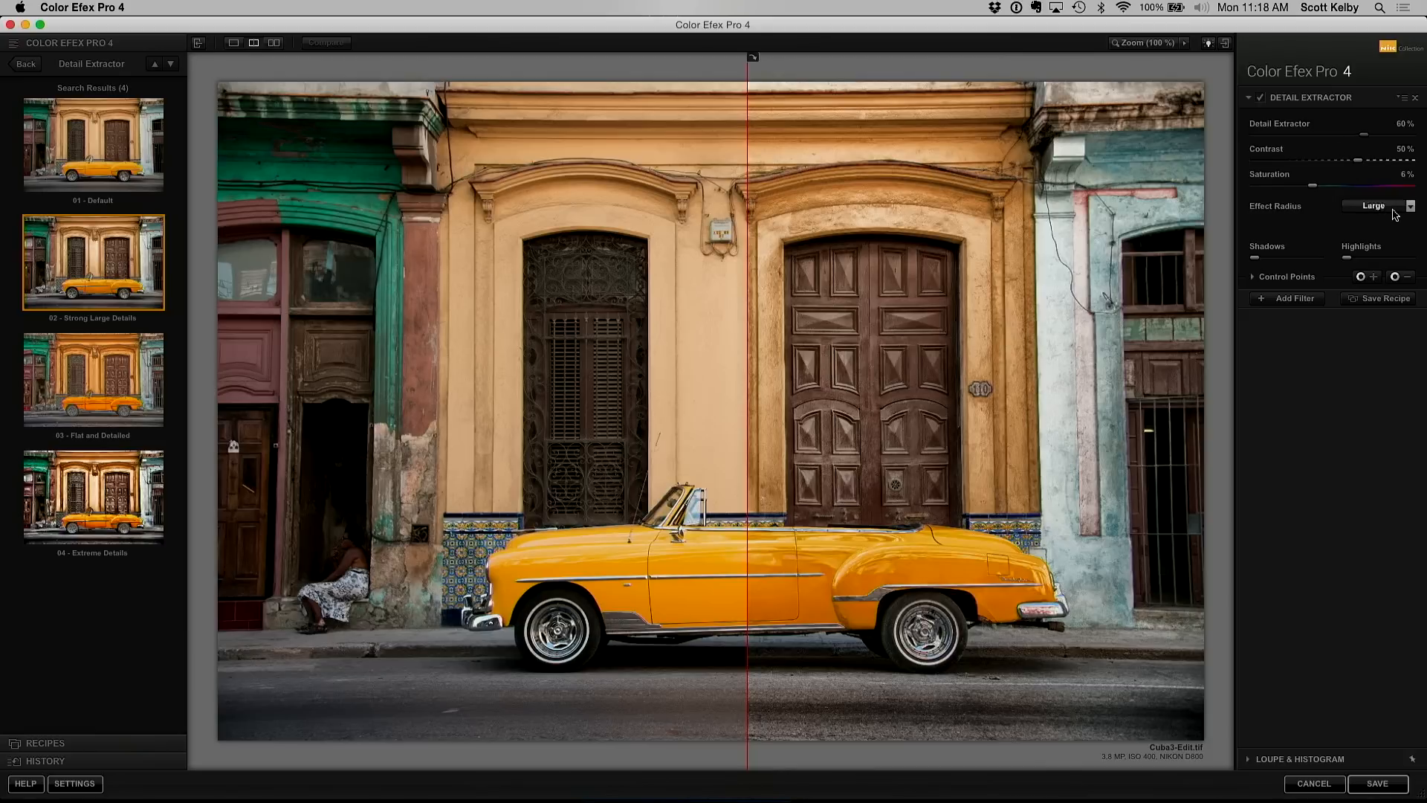
{"action": "left_click", "coordinate": [1410, 205]}
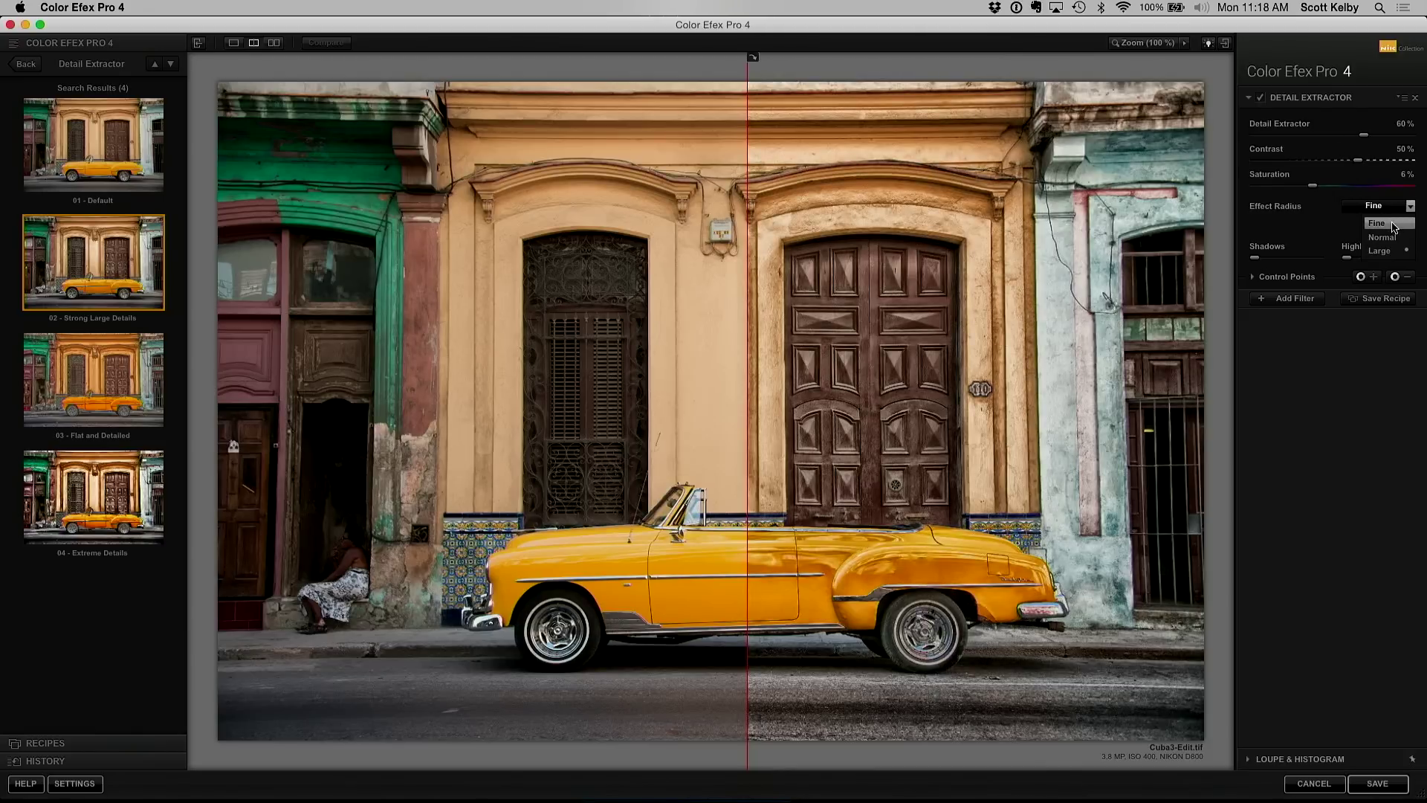
{"action": "left_click", "coordinate": [1376, 222]}
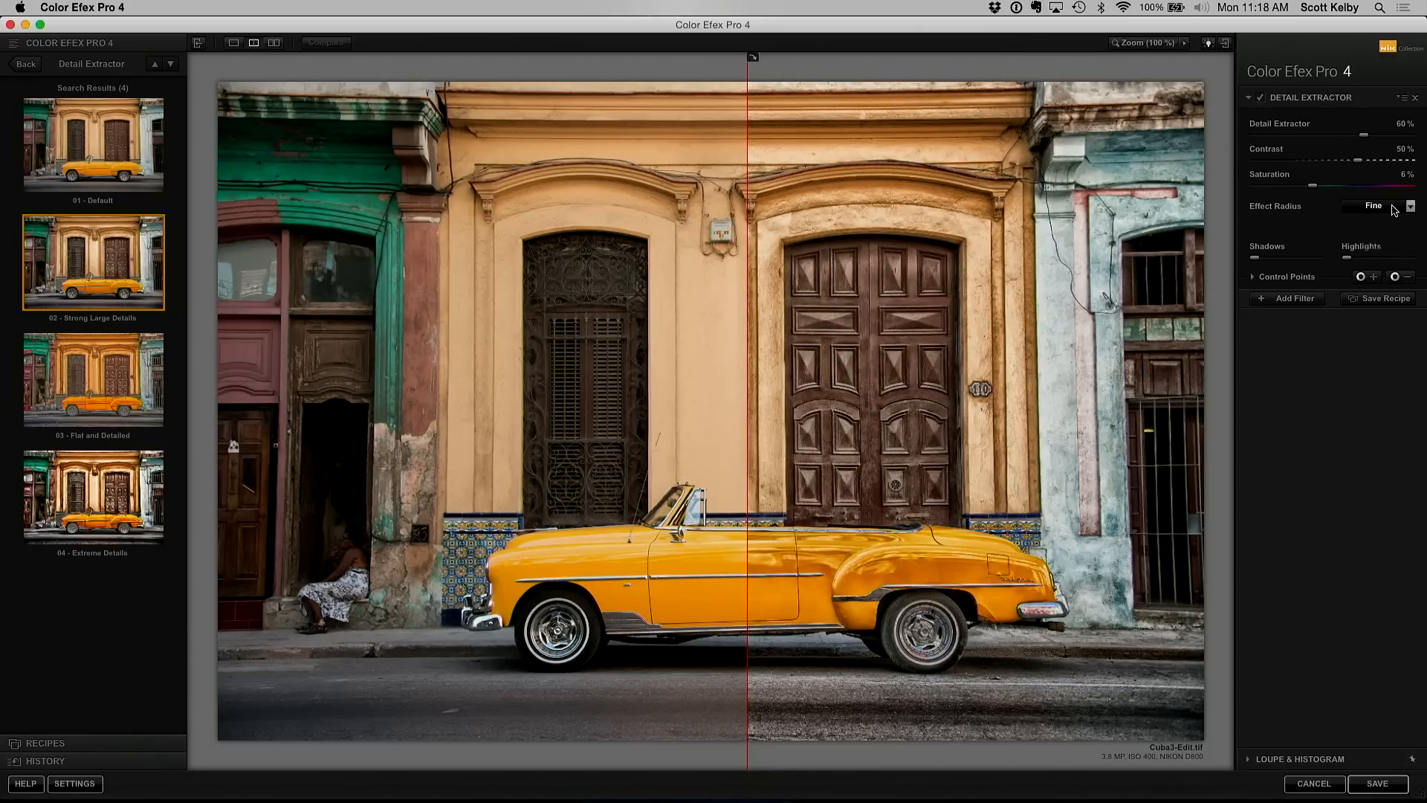
{"action": "left_click", "coordinate": [1410, 206]}
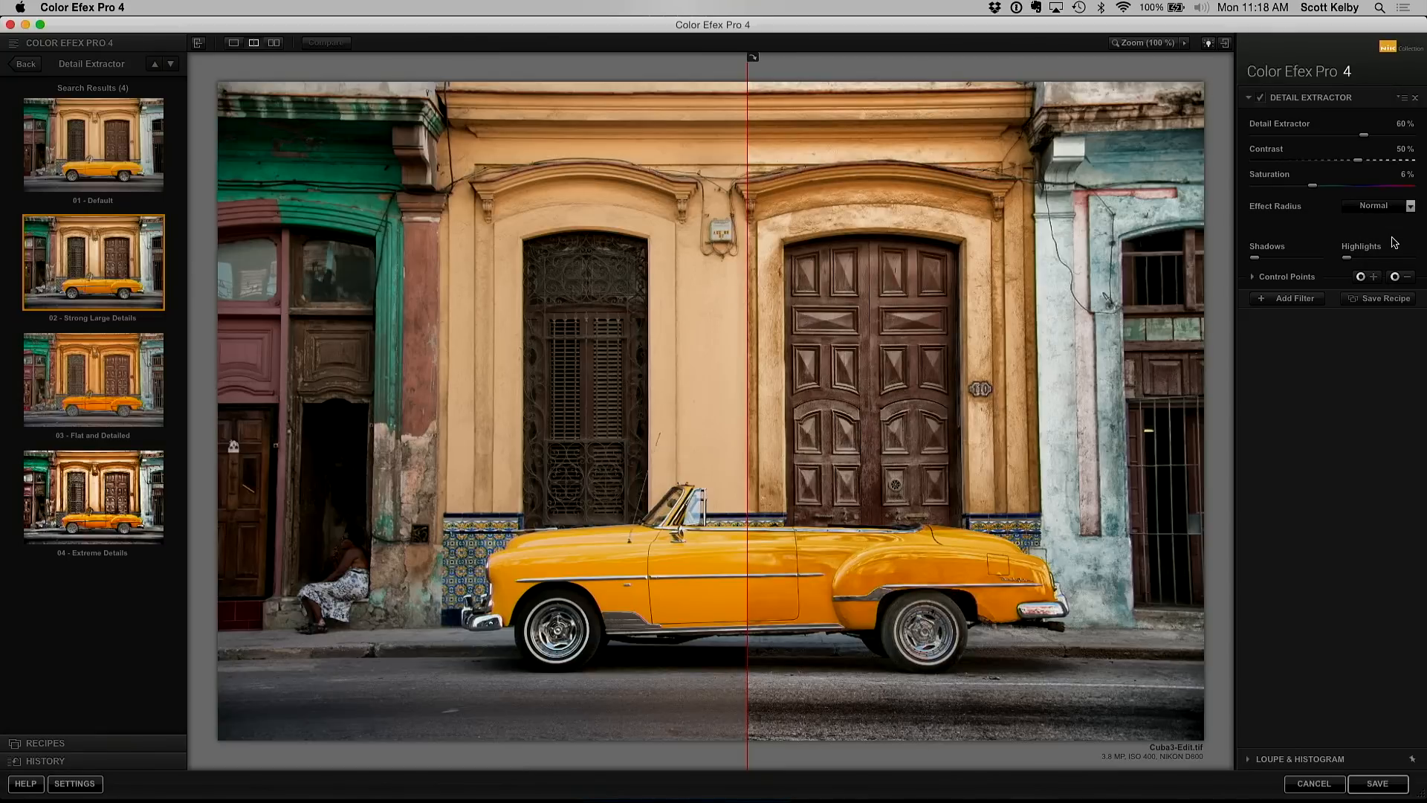
{"action": "left_click", "coordinate": [1409, 206]}
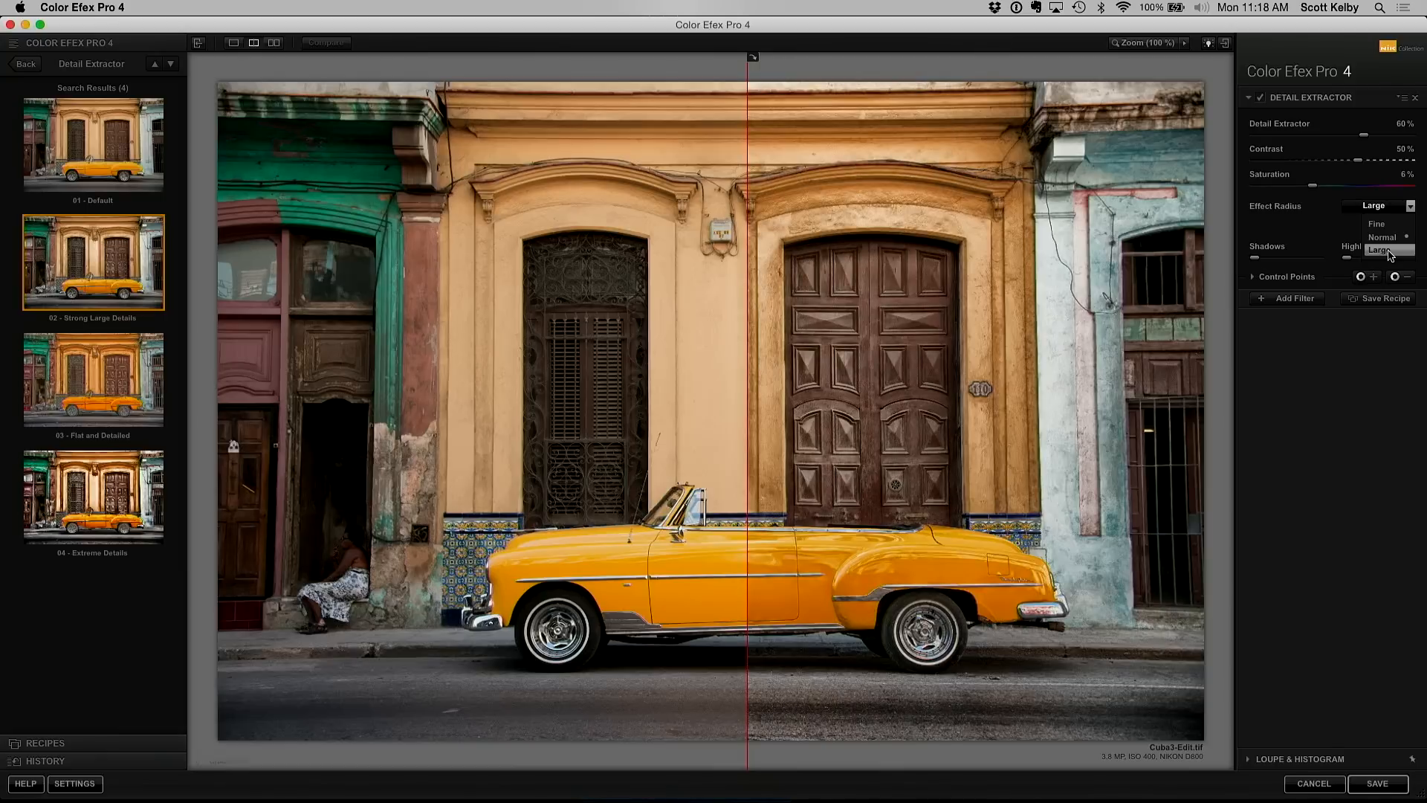
{"action": "left_click", "coordinate": [1383, 250]}
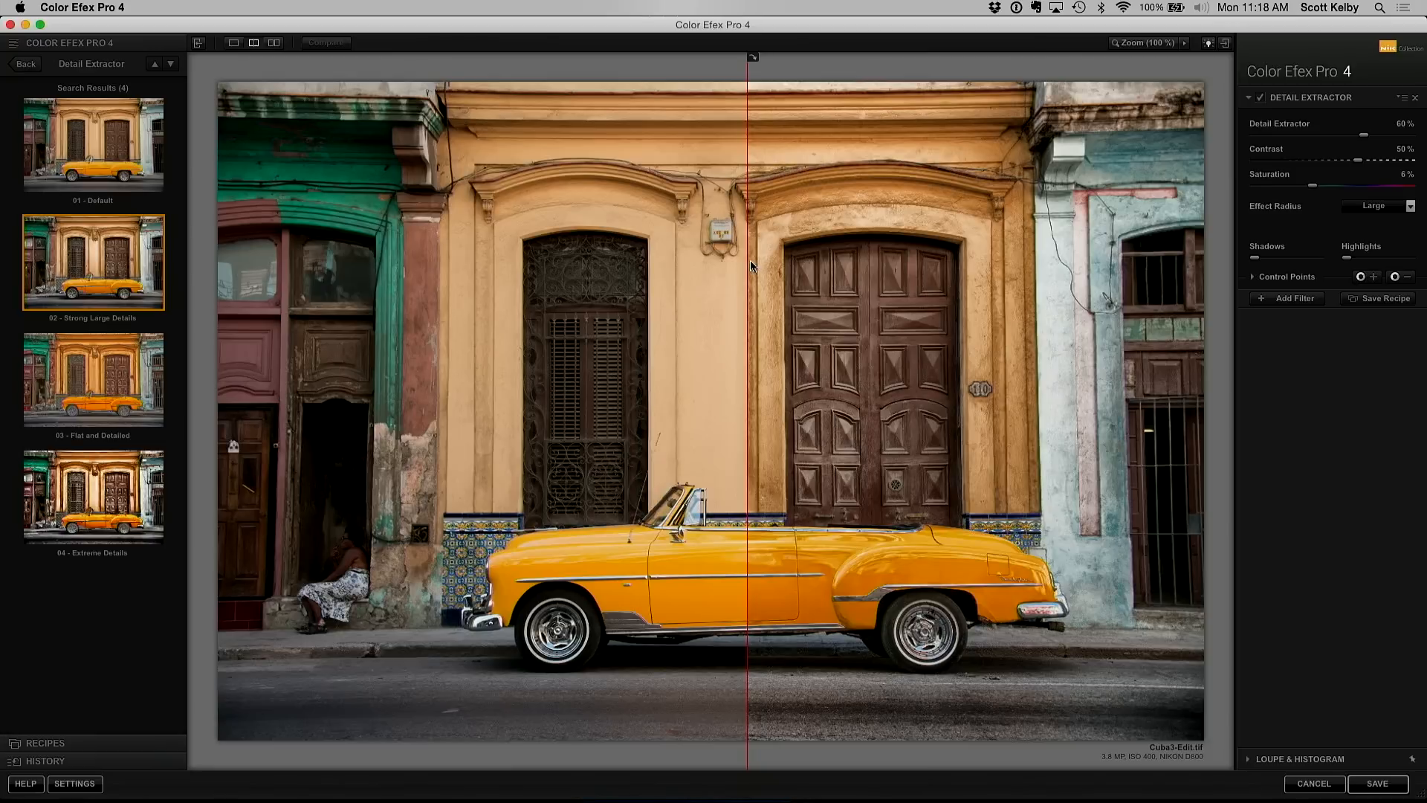
{"action": "left_click_drag", "start_coordinate": [746, 264], "coordinate": [653, 261]}
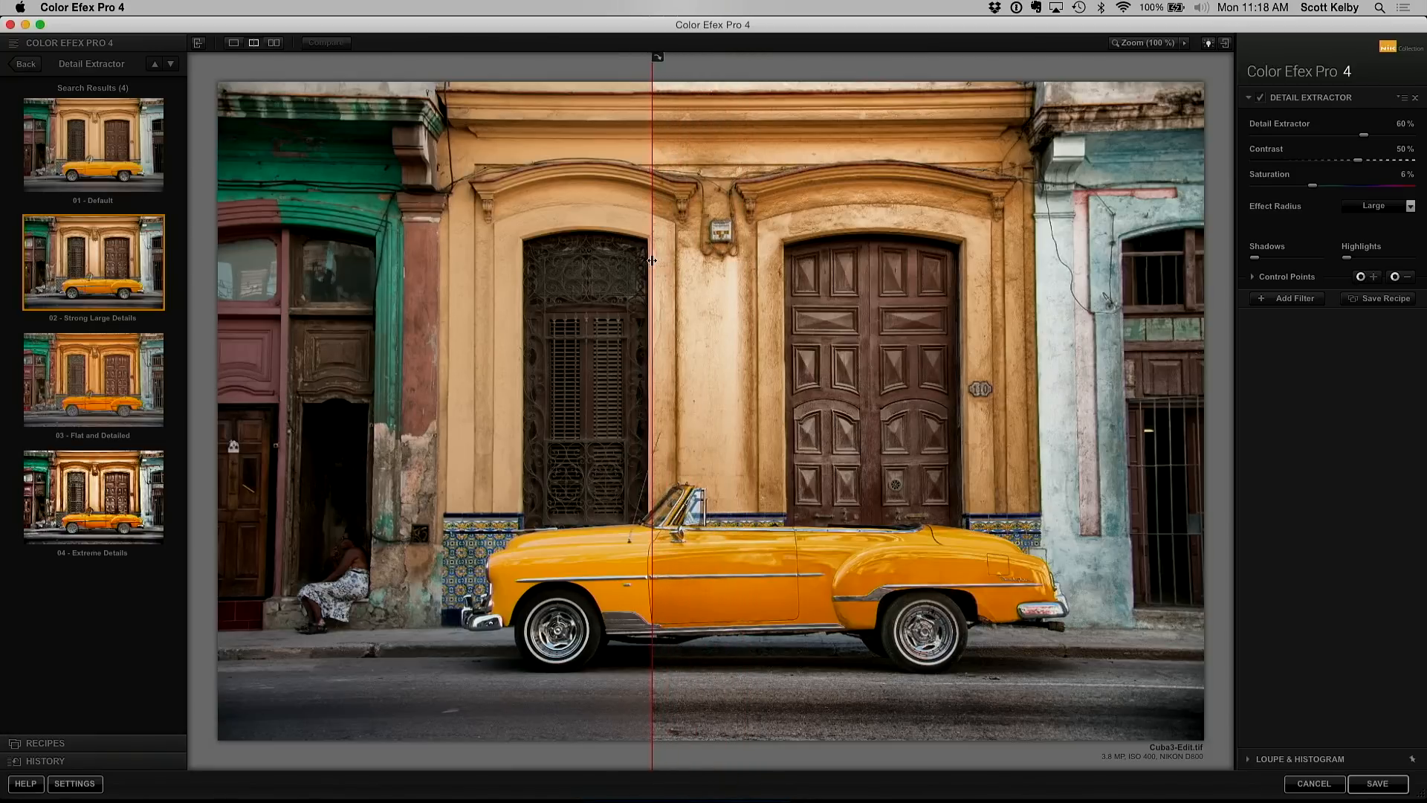
{"action": "left_click_drag", "start_coordinate": [652, 259], "coordinate": [225, 260]}
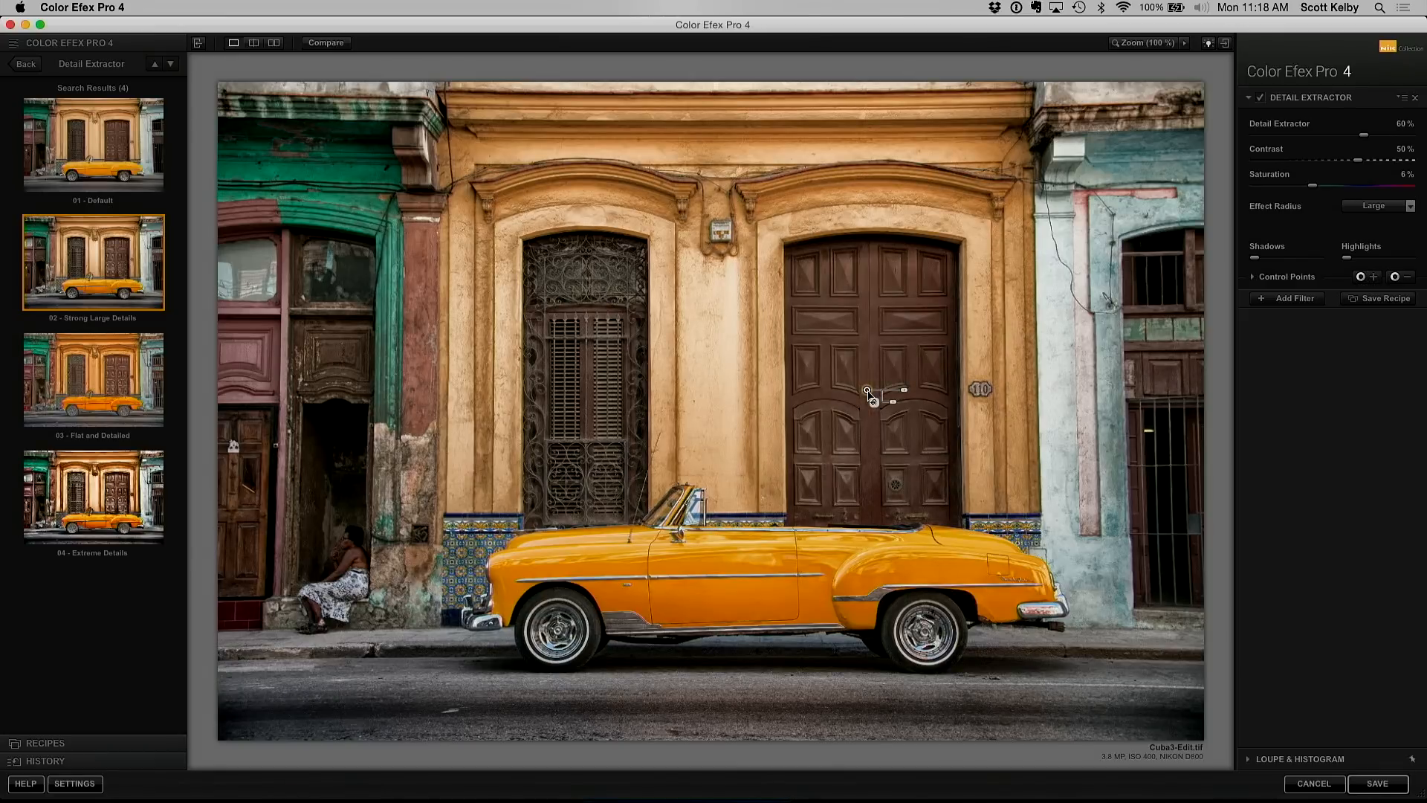
{"action": "mouse_move", "coordinate": [1308, 556]}
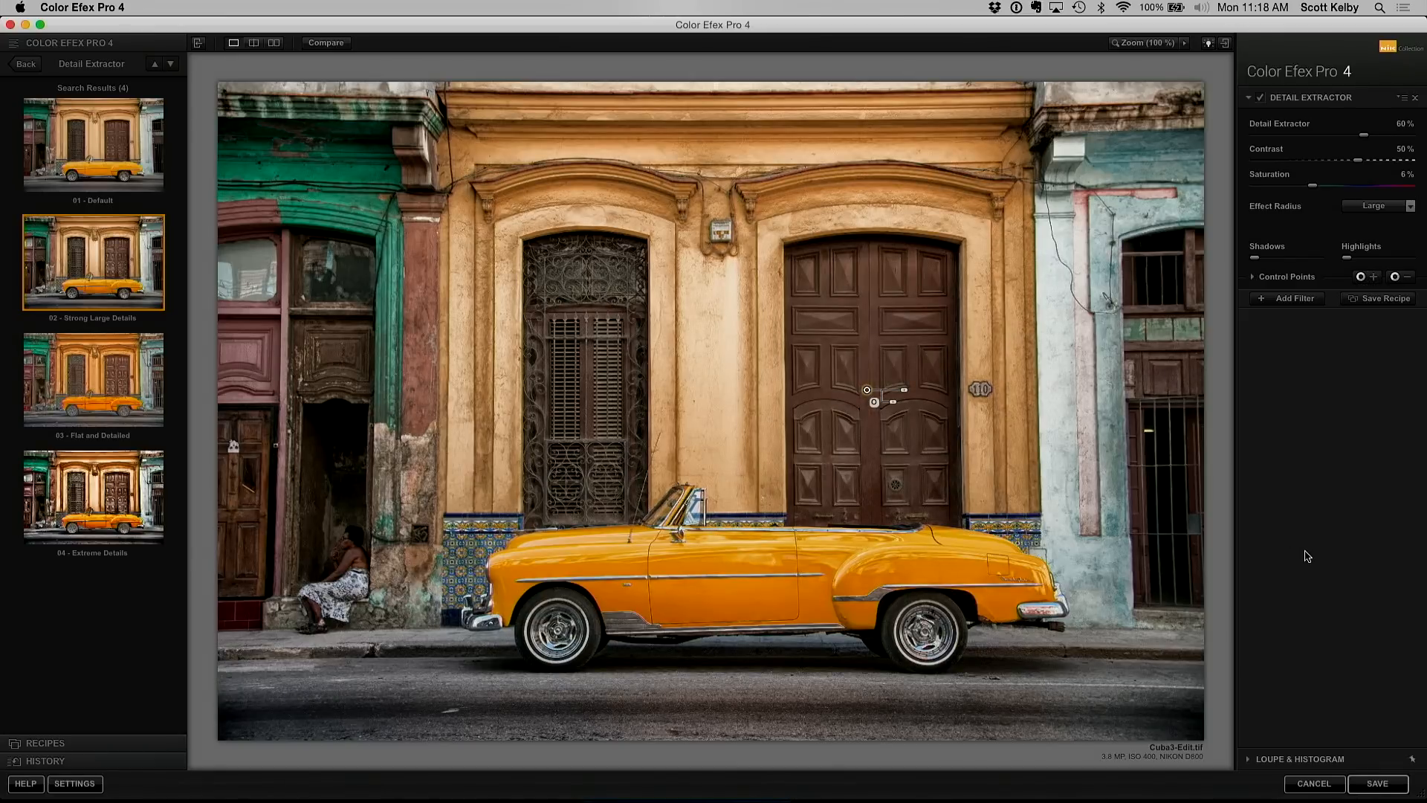